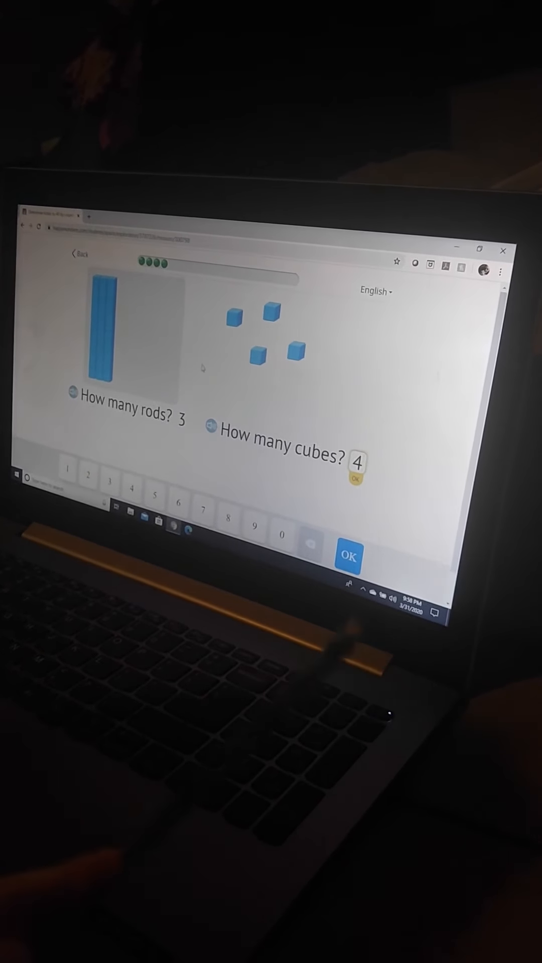
- Submit the answer of 3 rods and 4 cubes, loading the next counting problem
click(349, 558)
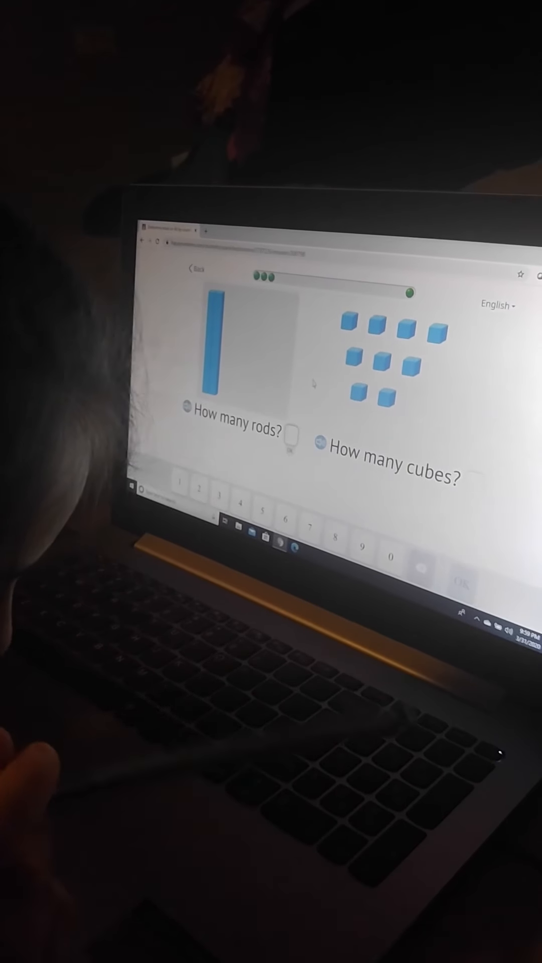
- Answer 2 rods and 9 cubes for the problem and submit it
text(2)
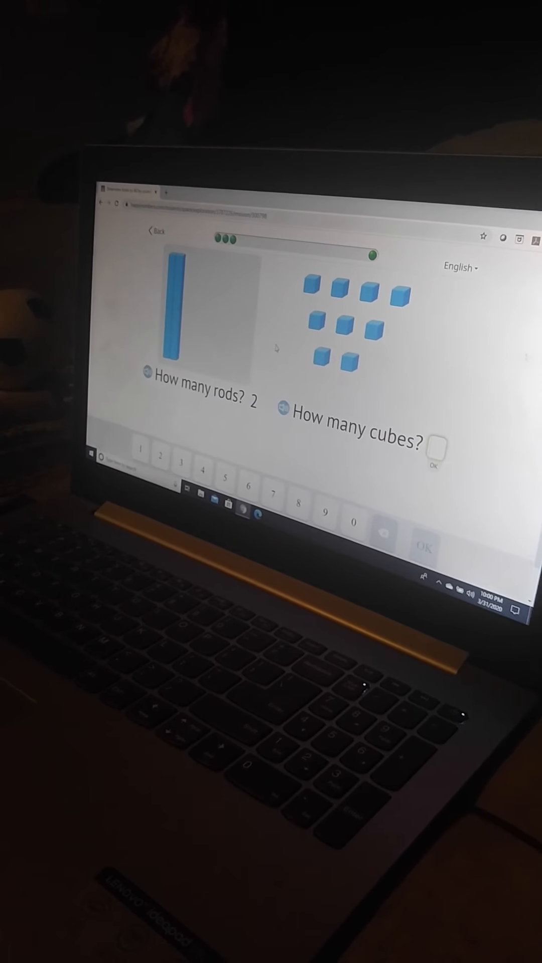
text(9)
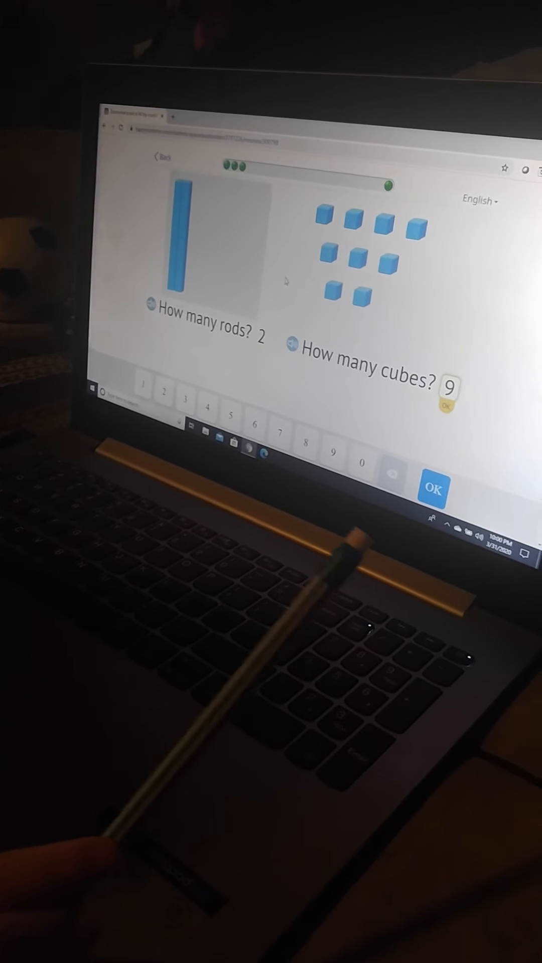
click(435, 490)
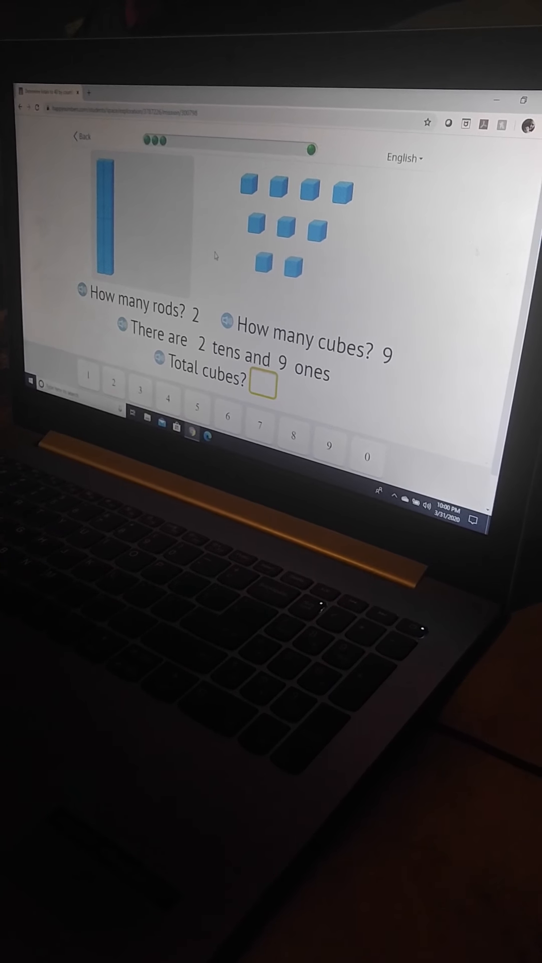
- Enter 2 as the first digit of the total-cubes answer
text(2)
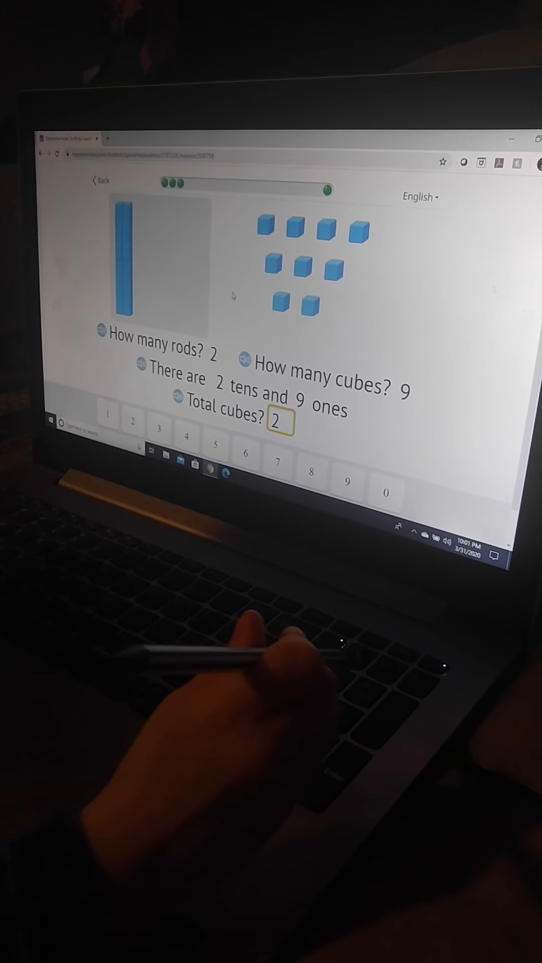